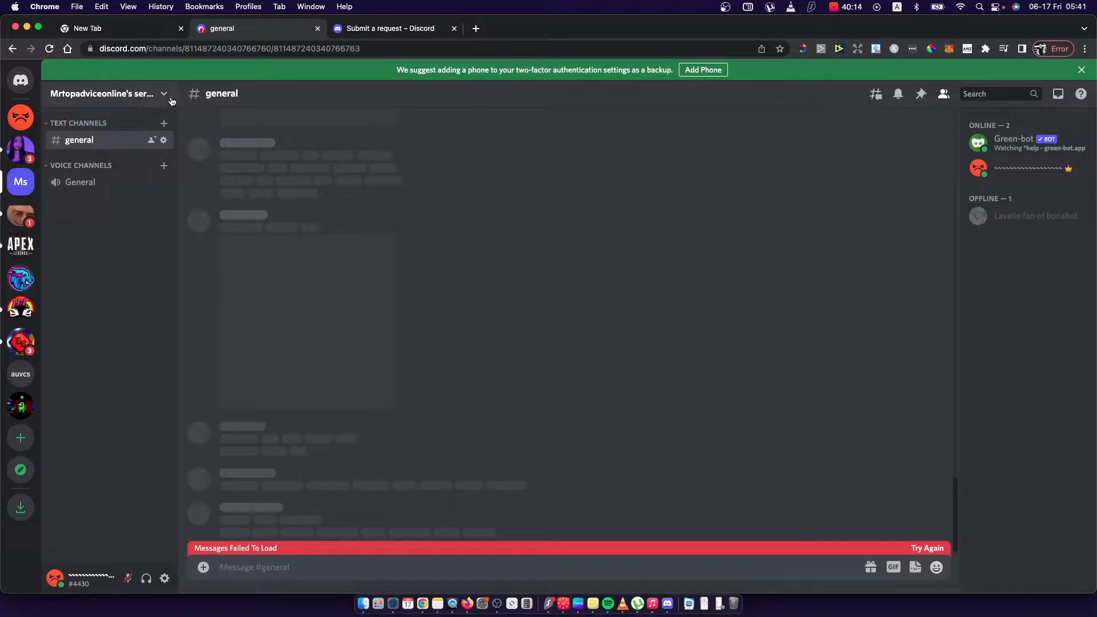
Open Server Settings for Mrtopadviceonline's server from the server name dropdown.
left_click(105, 93)
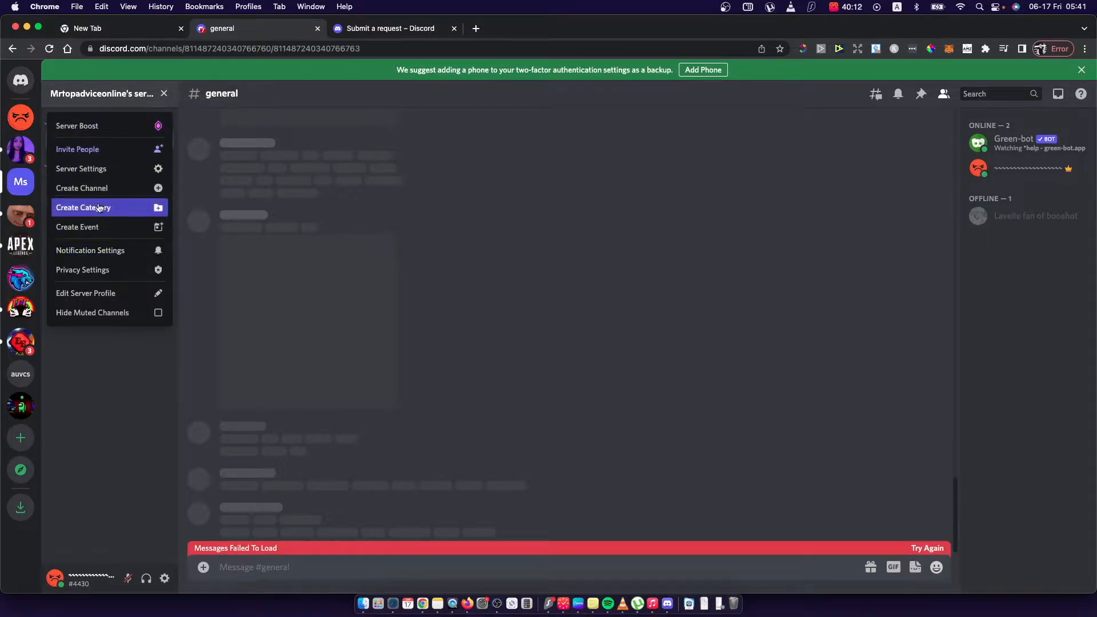
left_click(81, 169)
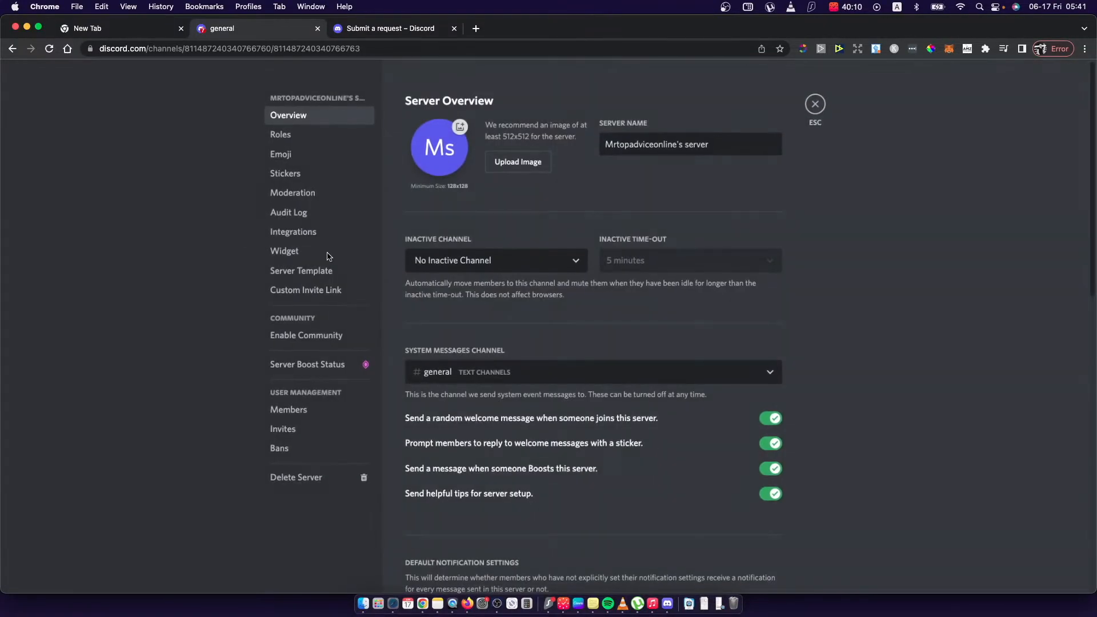
mouse_move(292, 196)
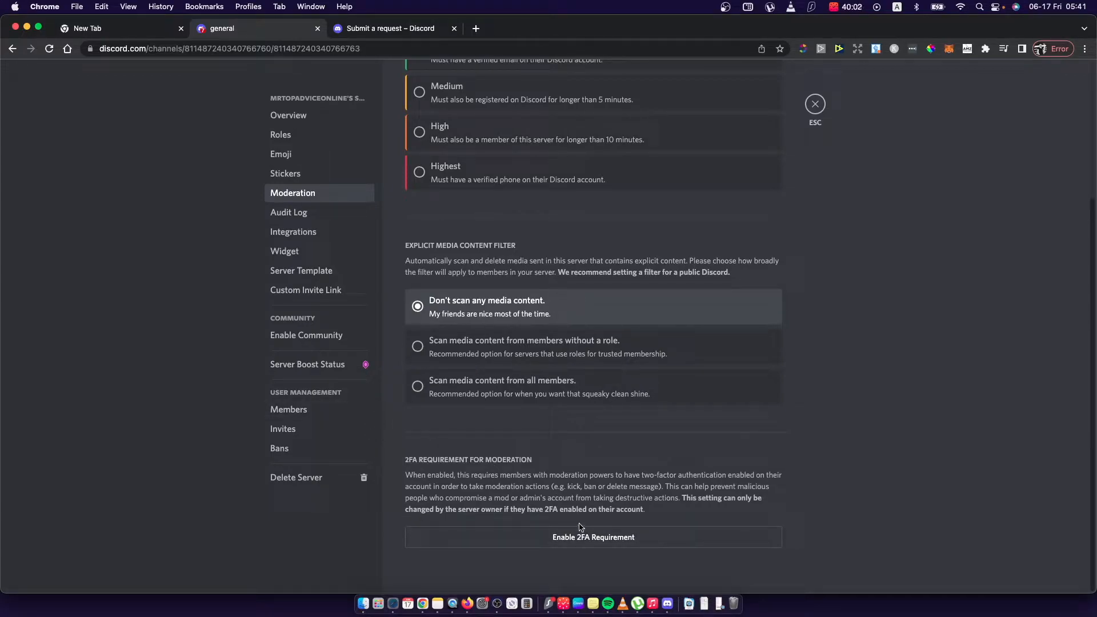
mouse_move(486, 487)
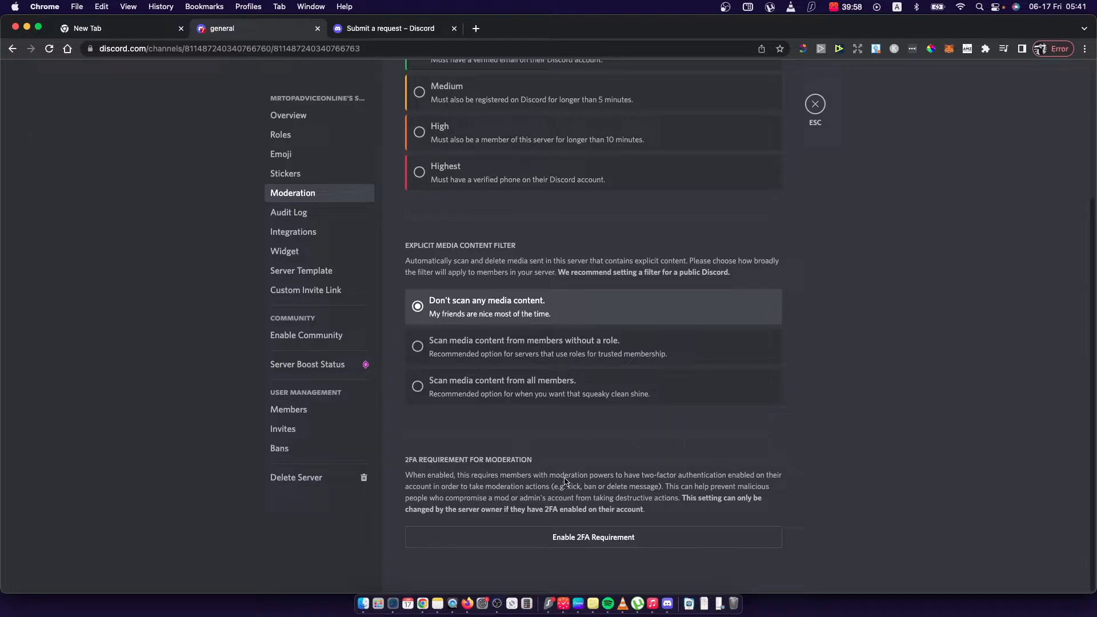
mouse_move(723, 499)
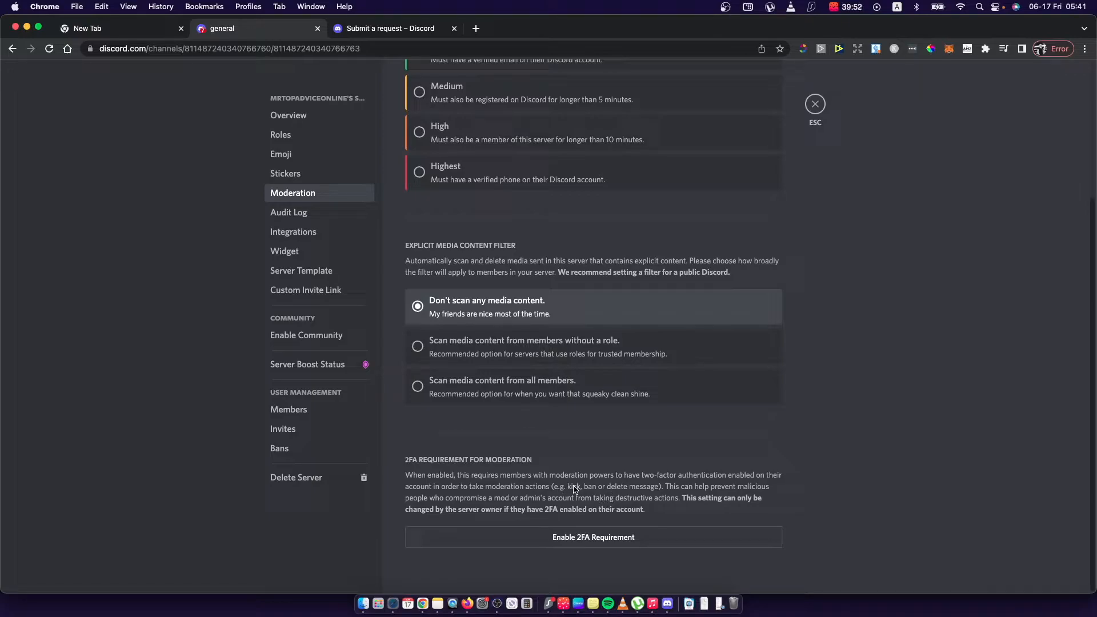
mouse_move(627, 517)
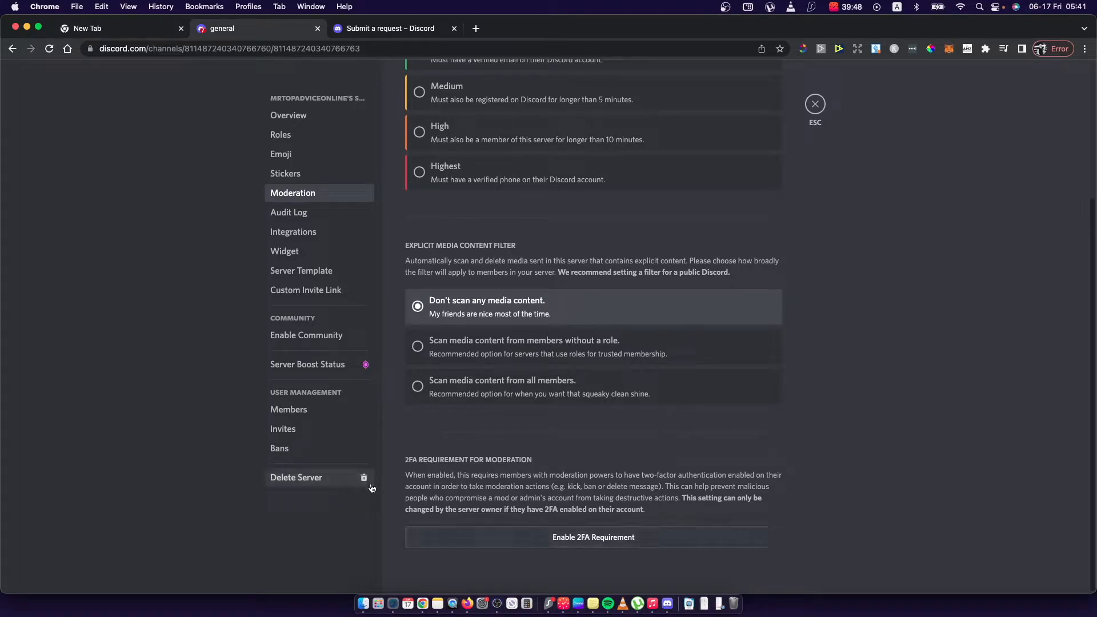
mouse_move(399, 496)
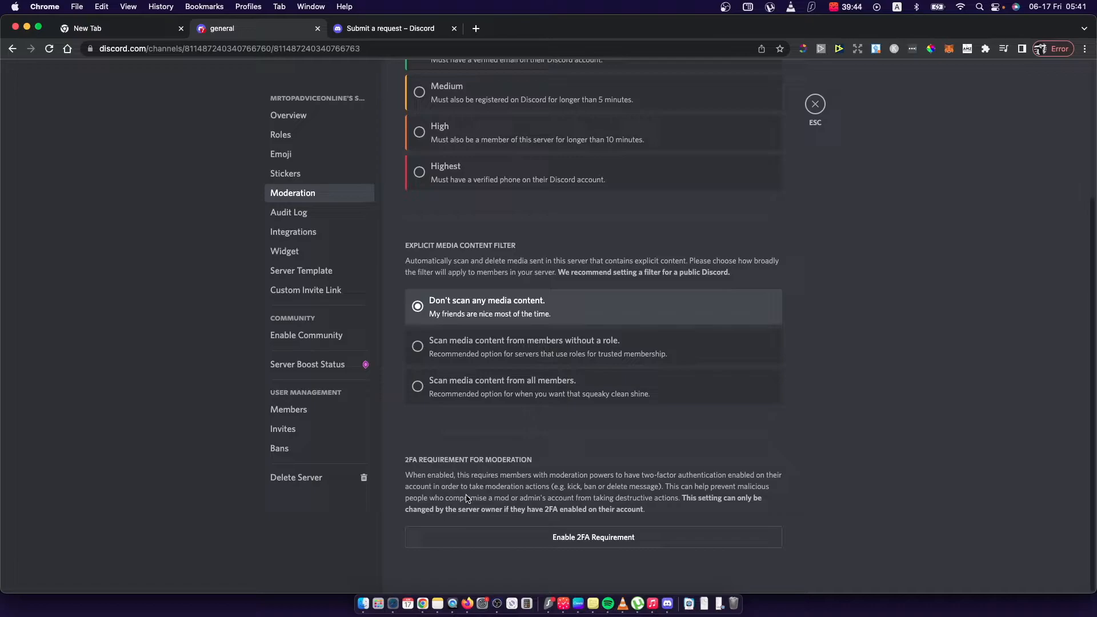
mouse_move(591, 567)
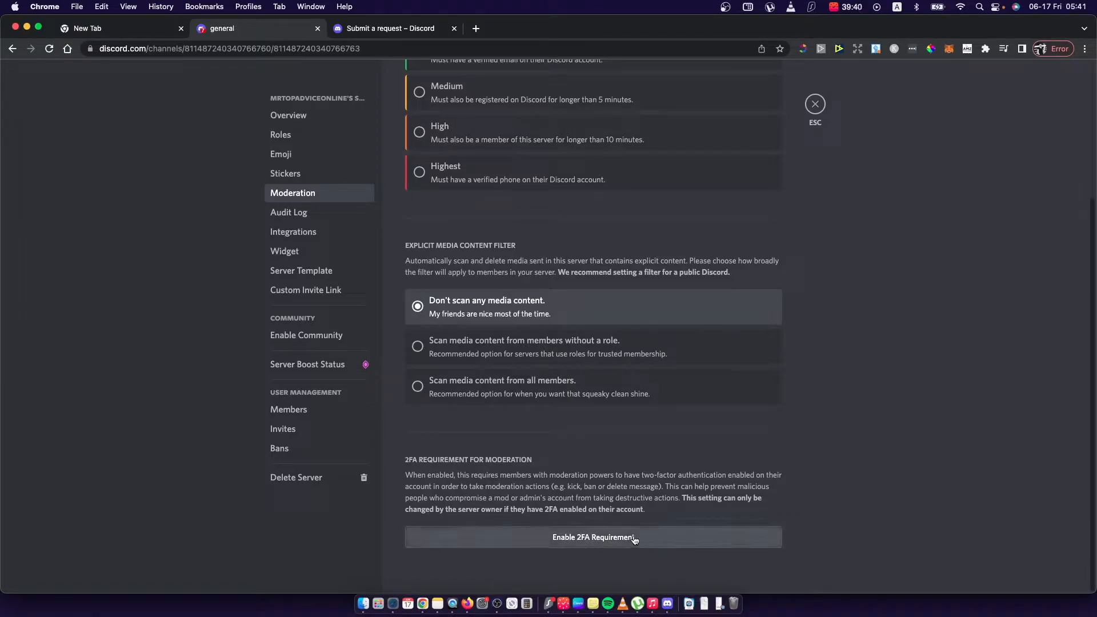
mouse_move(513, 503)
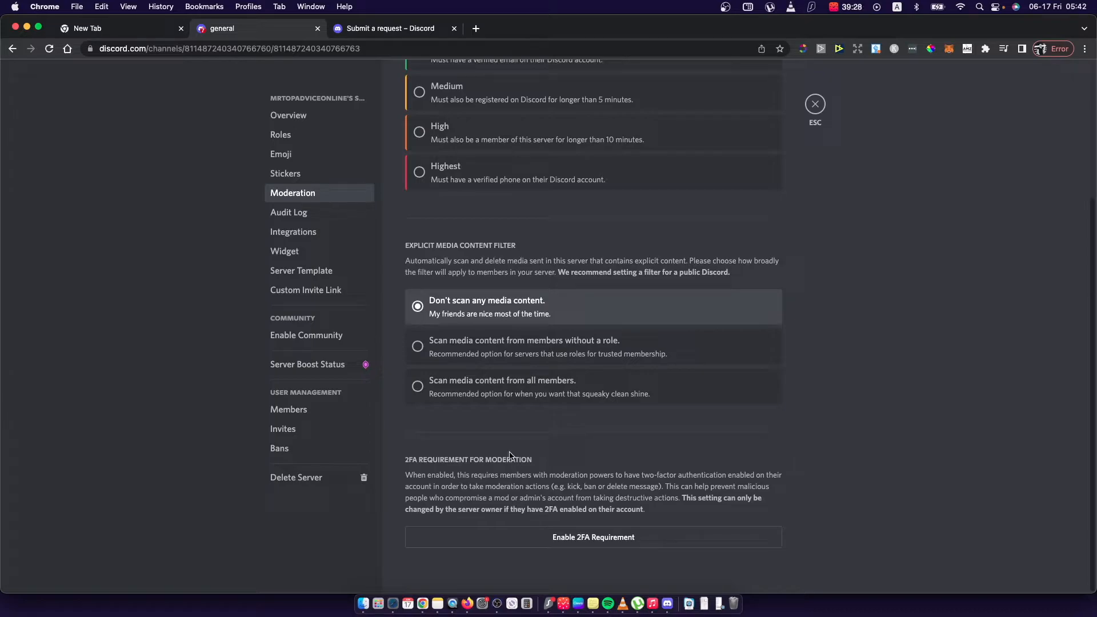
mouse_move(663, 387)
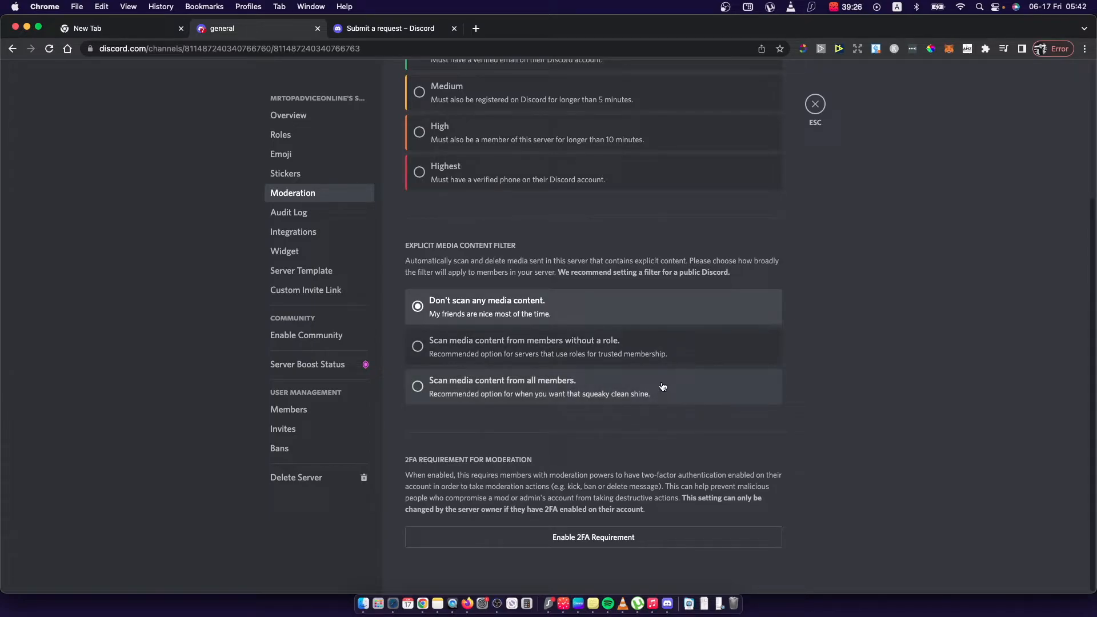
mouse_move(810, 163)
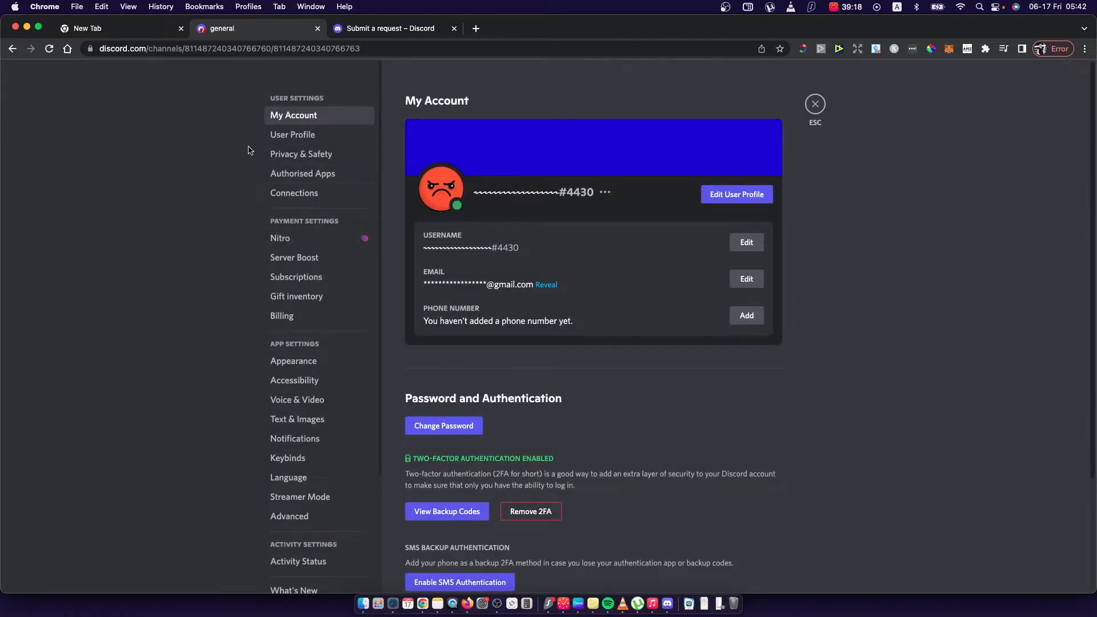
mouse_move(604, 229)
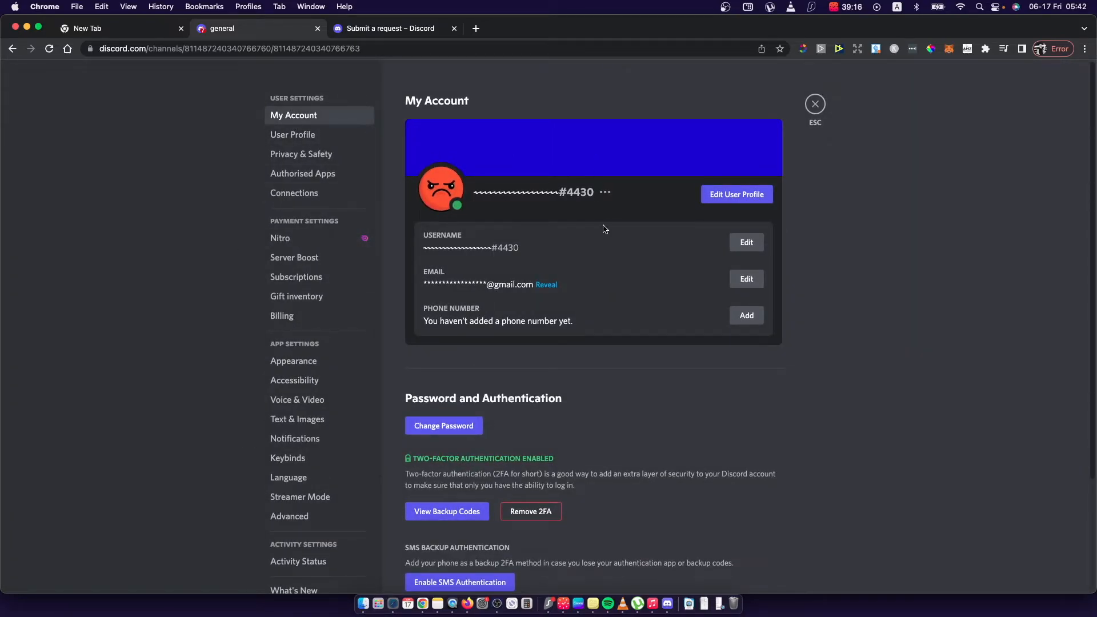
Scroll down My Account past Password and Authentication to the account removal section.
scroll("down", 3)
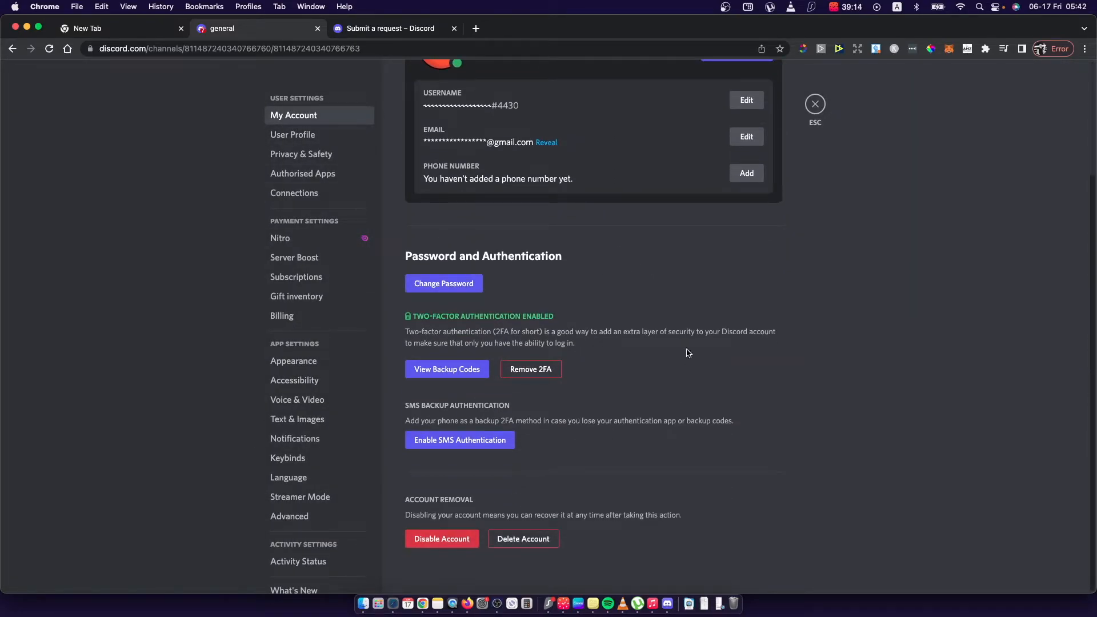
mouse_move(468, 389)
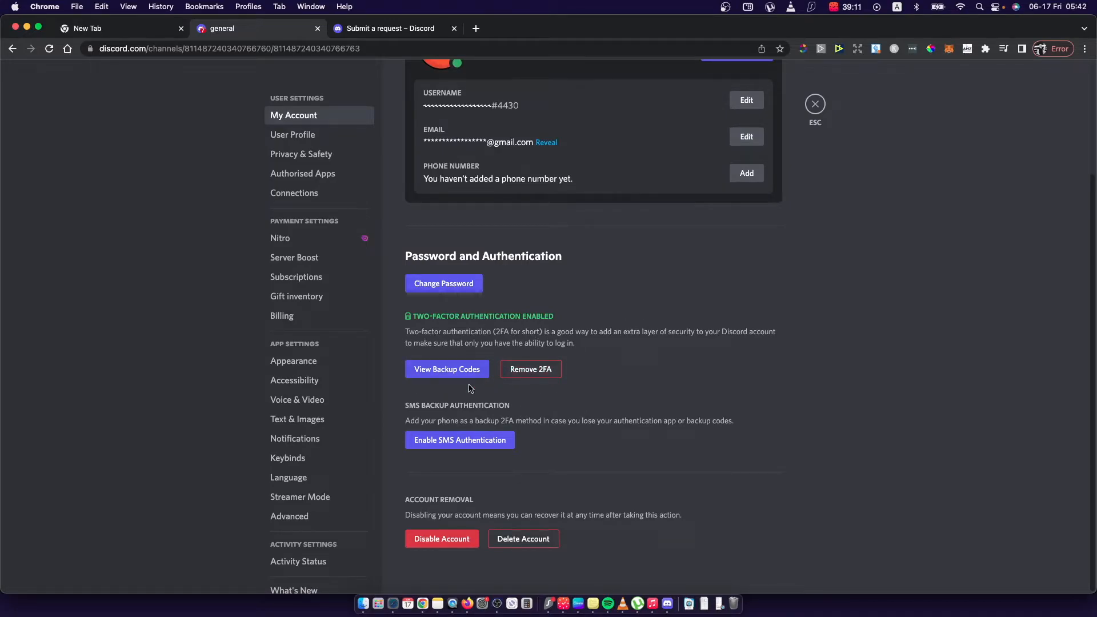
mouse_move(598, 384)
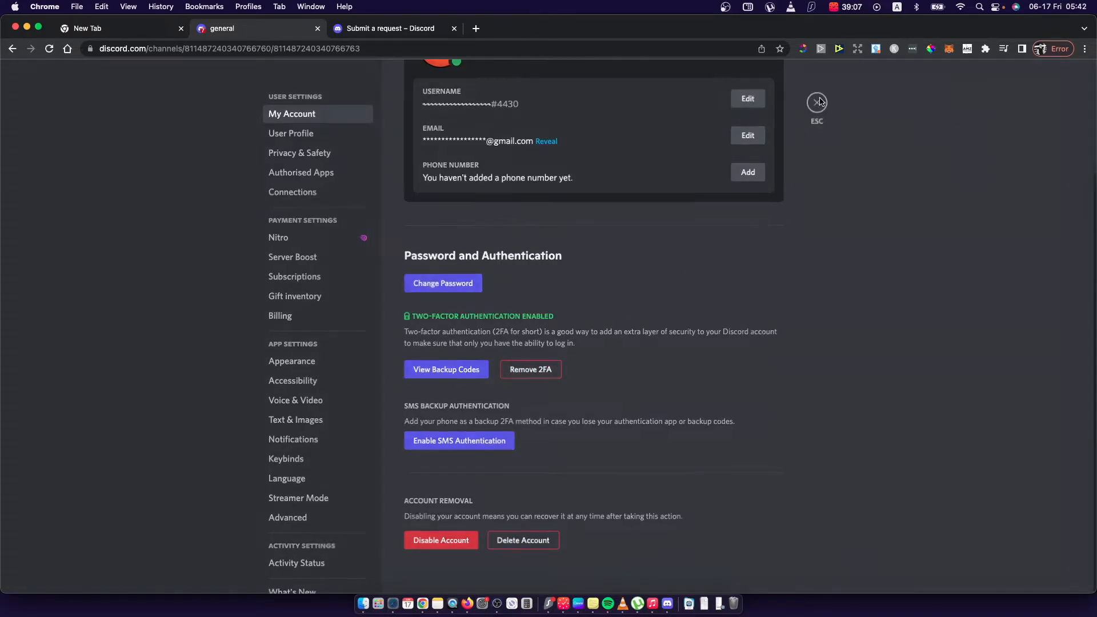
Close User Settings and reopen Server Settings on the Moderation page.
left_click(816, 102)
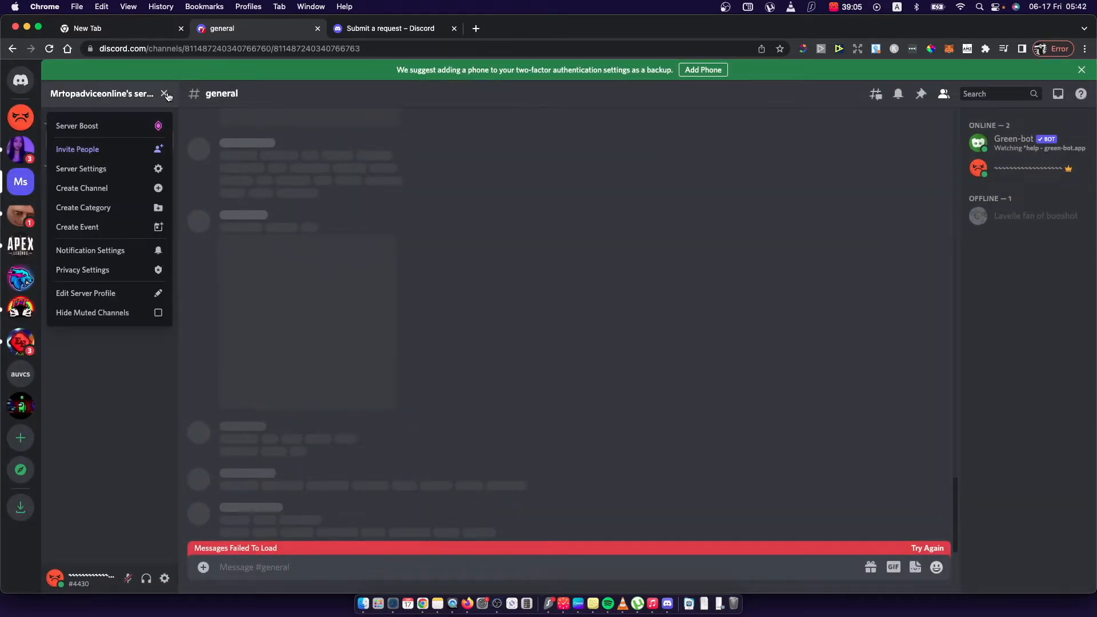
left_click(81, 169)
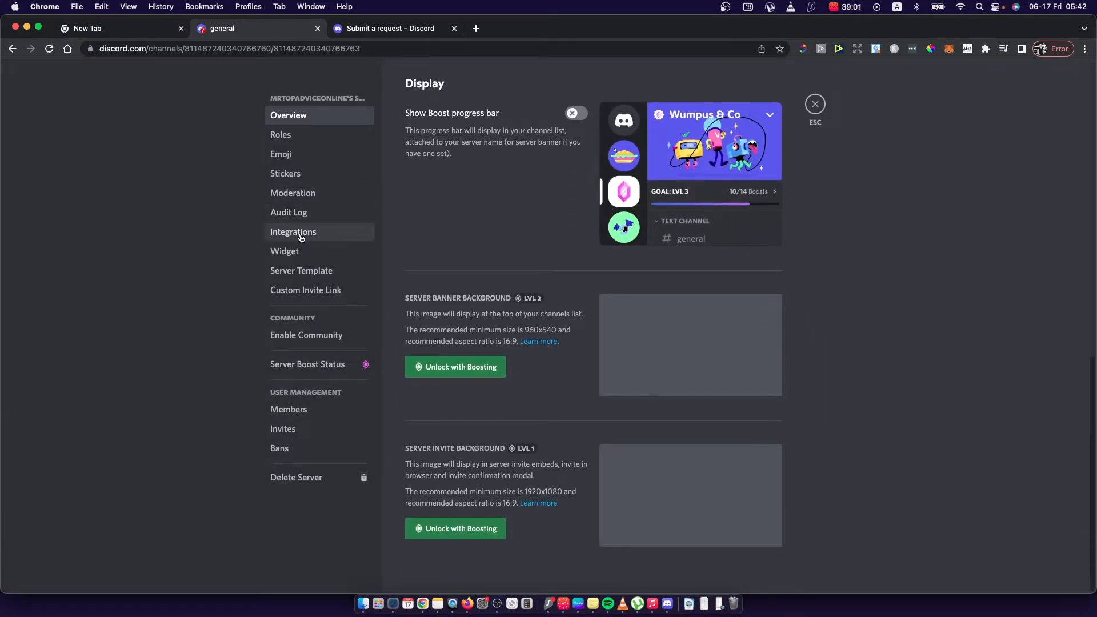
left_click(292, 193)
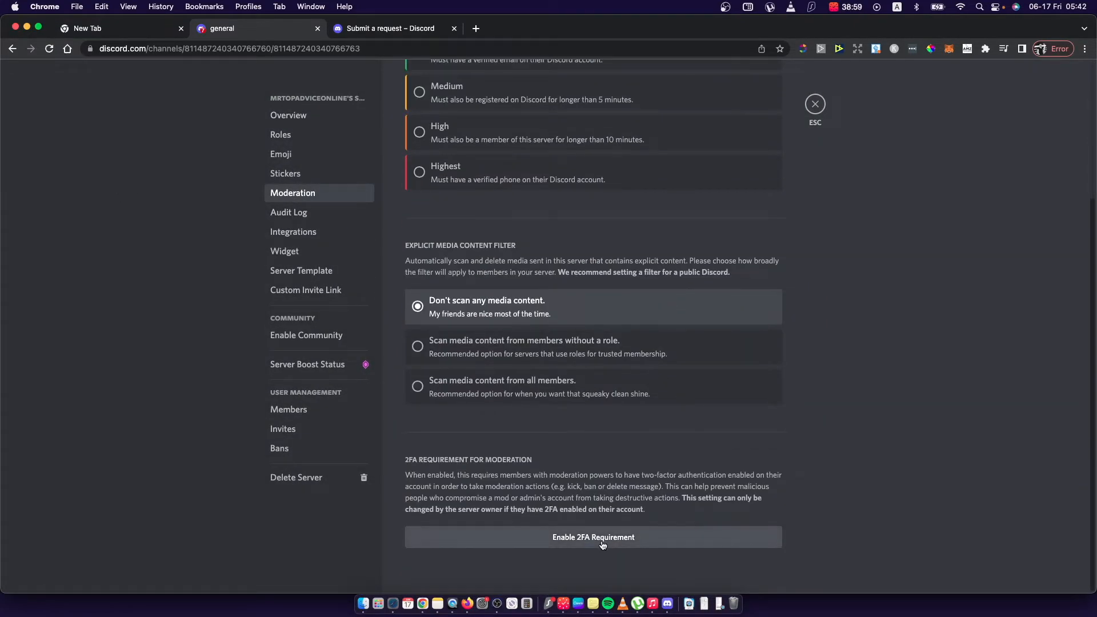
Start Enable 2FA Requirement and enter the authentication code 32932.
left_click(593, 538)
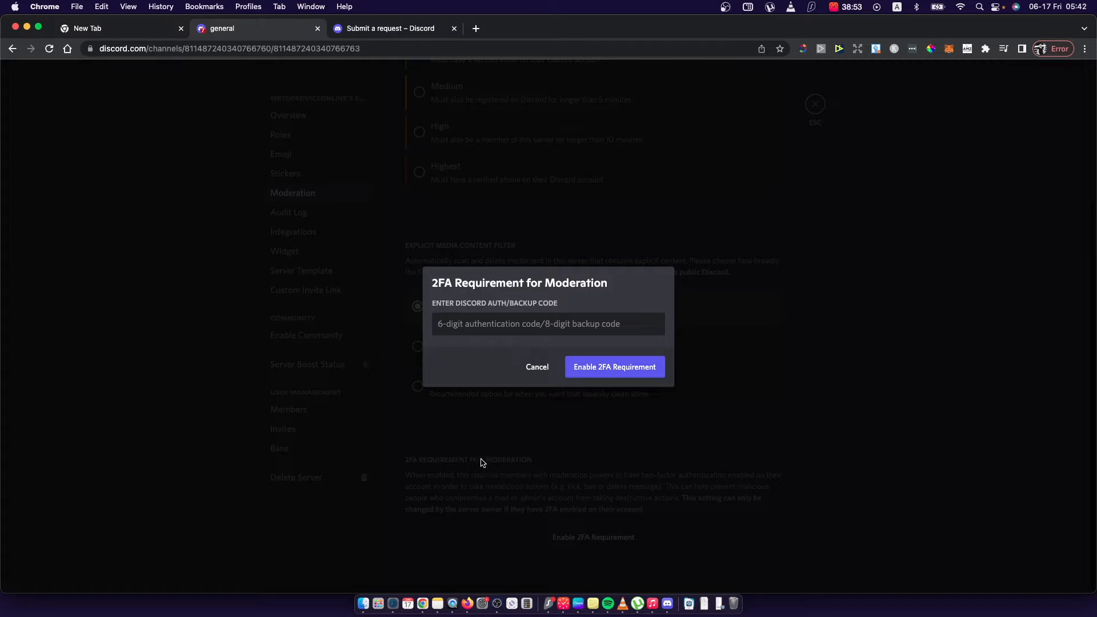
type("32")
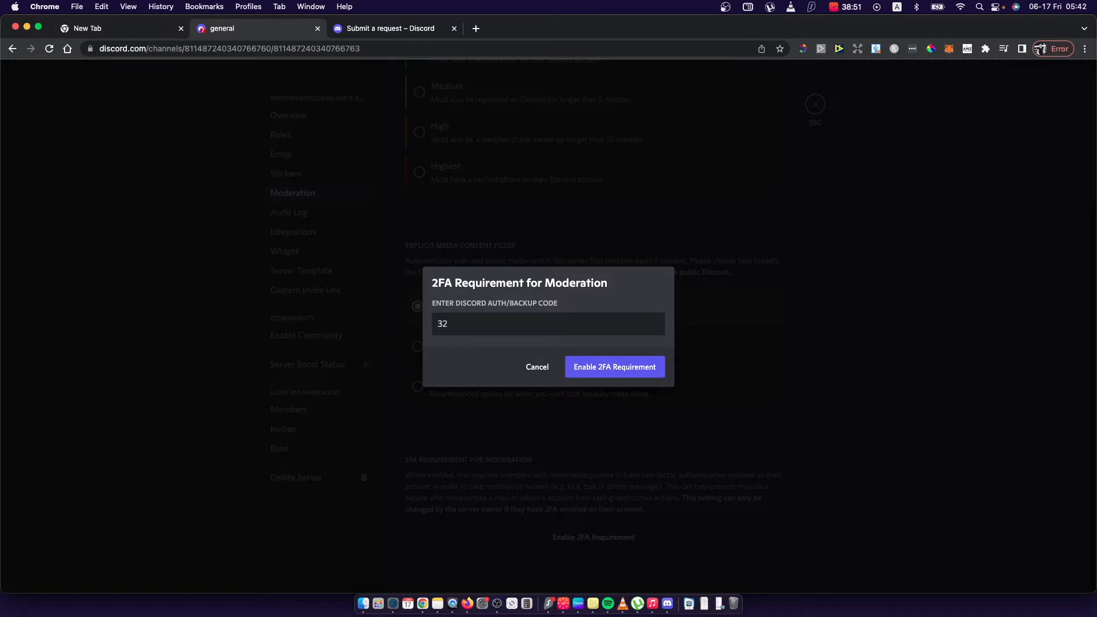
type("932")
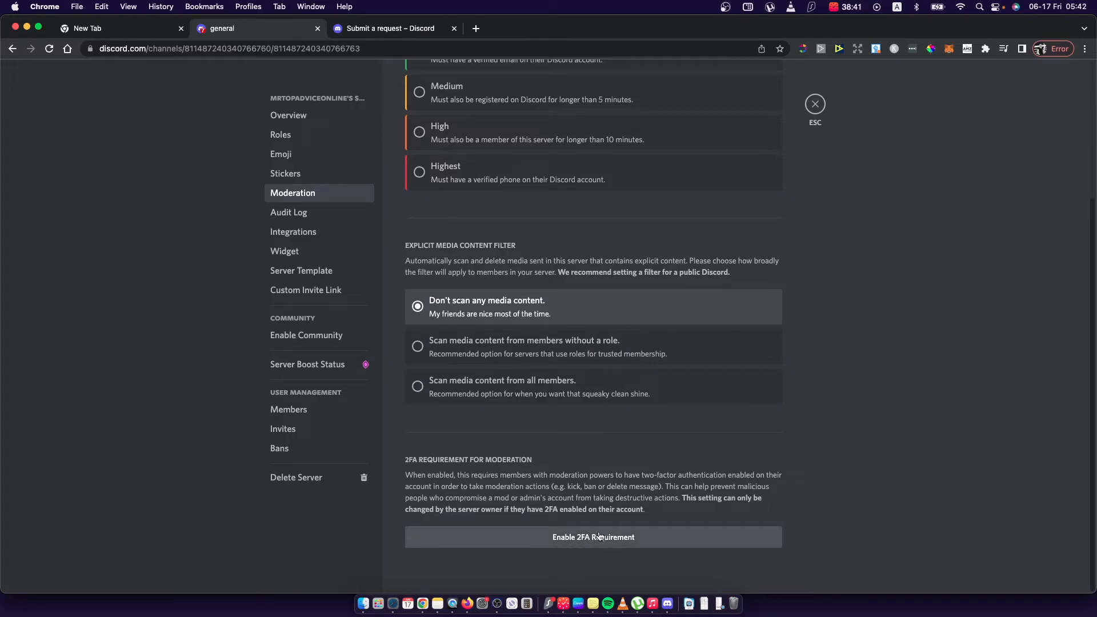
mouse_move(845, 257)
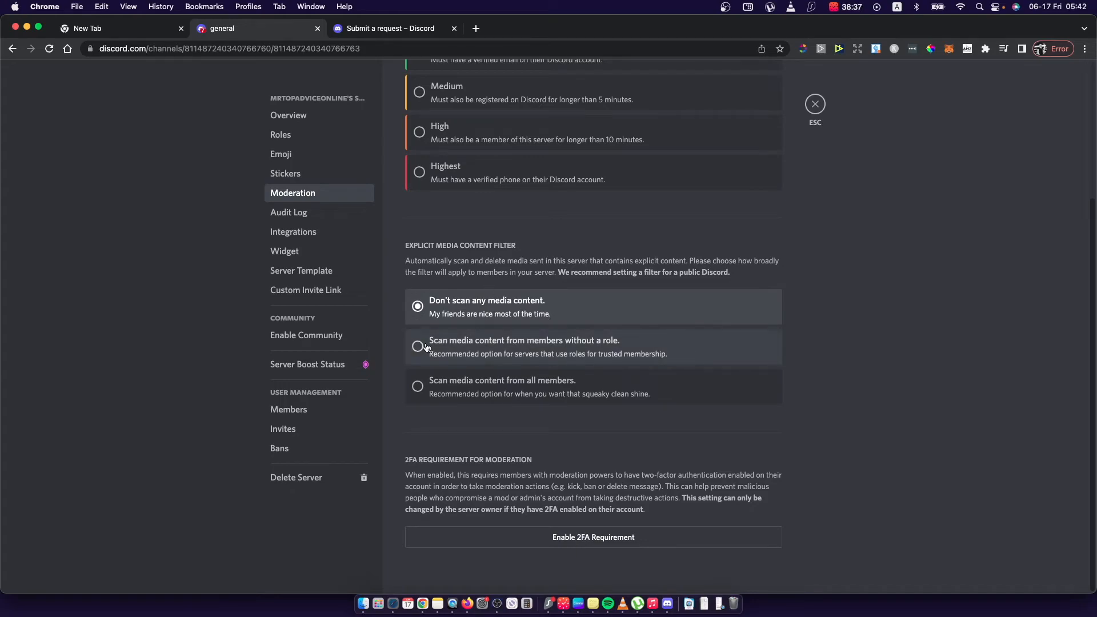
mouse_move(800, 219)
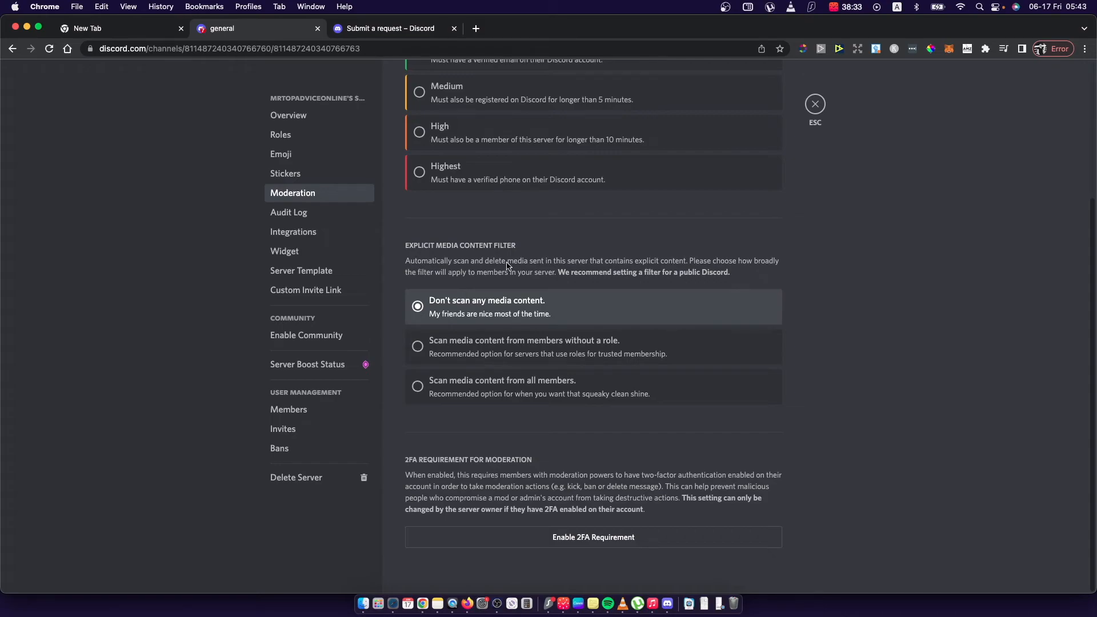
mouse_move(509, 243)
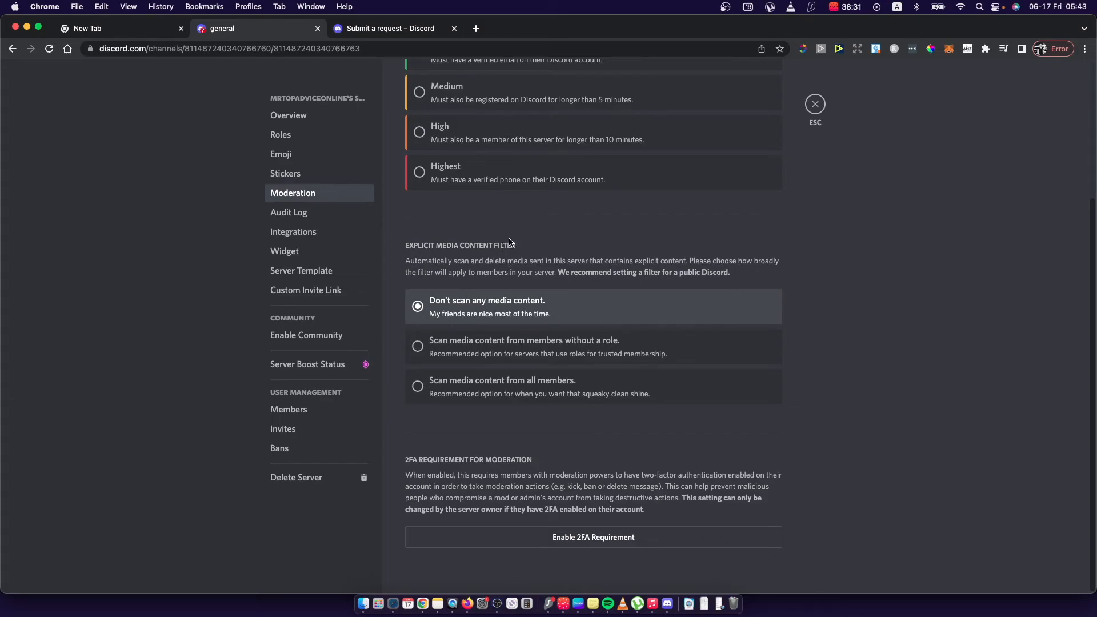
mouse_move(518, 234)
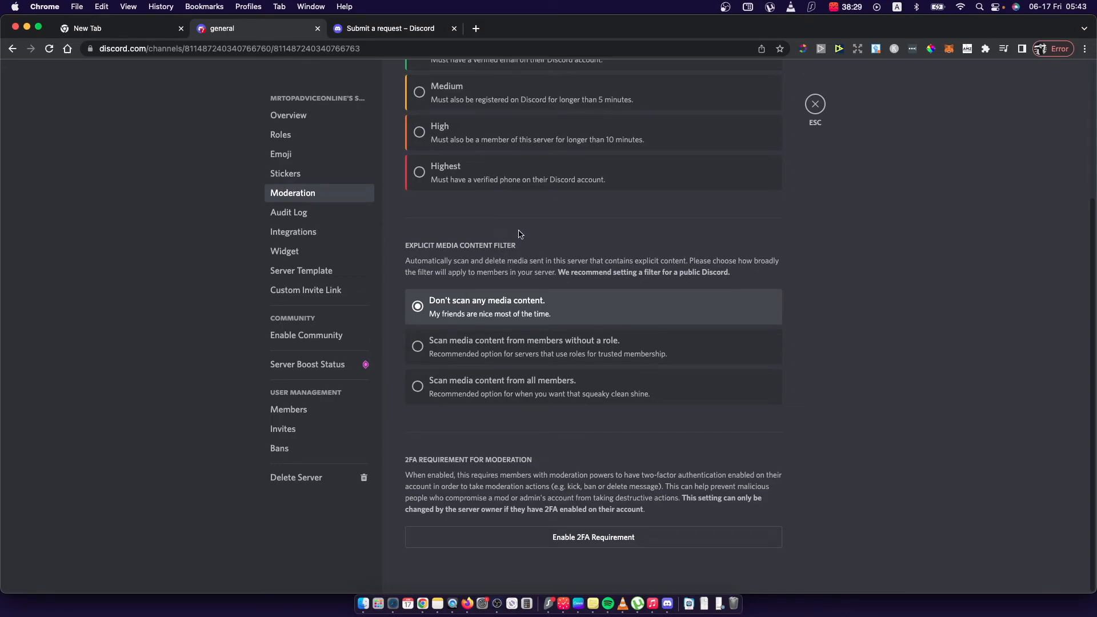
Close Server Settings to return to the general channel of Mrtopadviceonline's server.
left_click(814, 104)
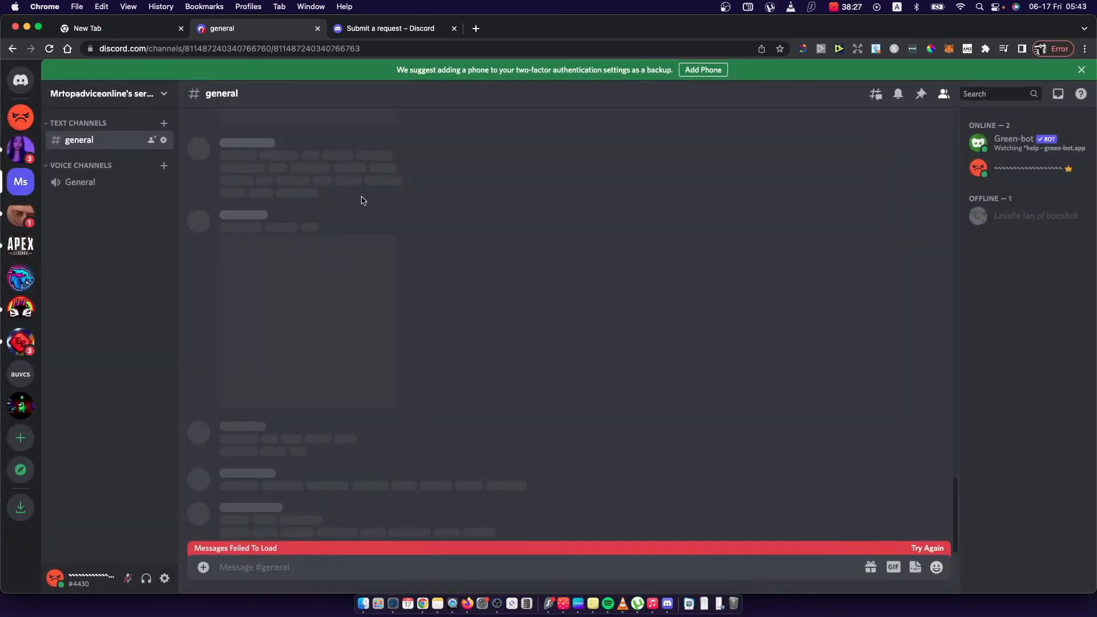
mouse_move(79, 413)
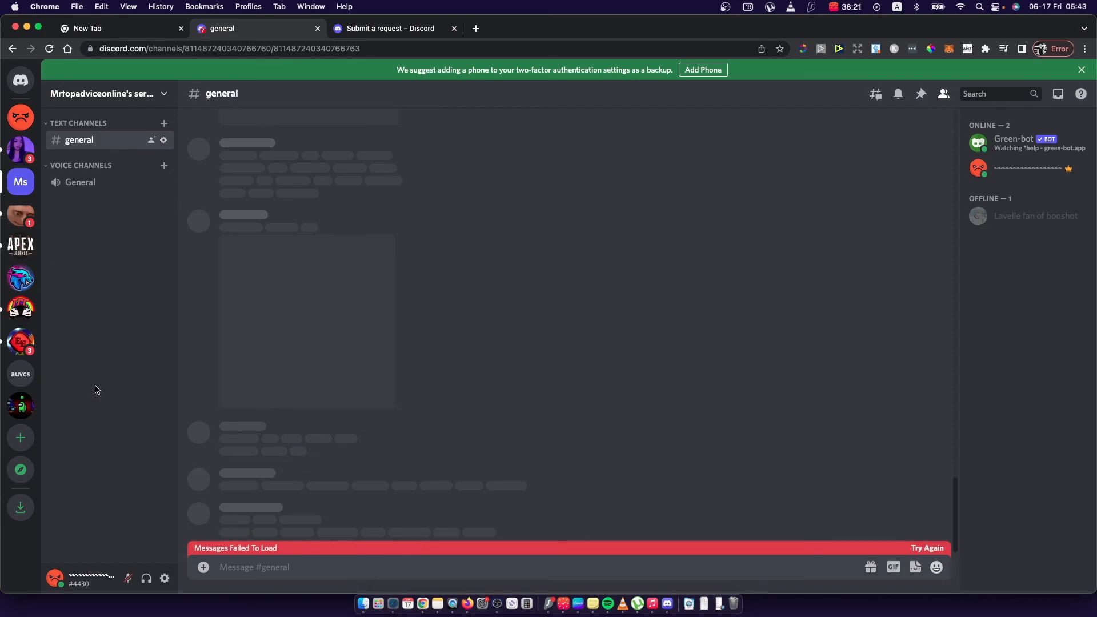
mouse_move(205, 462)
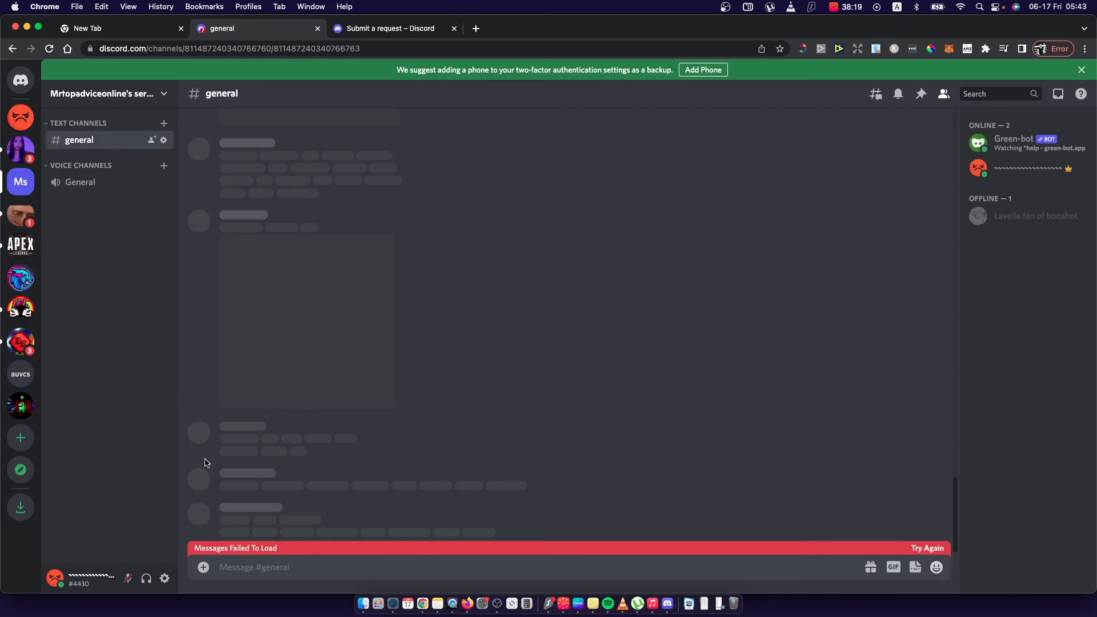